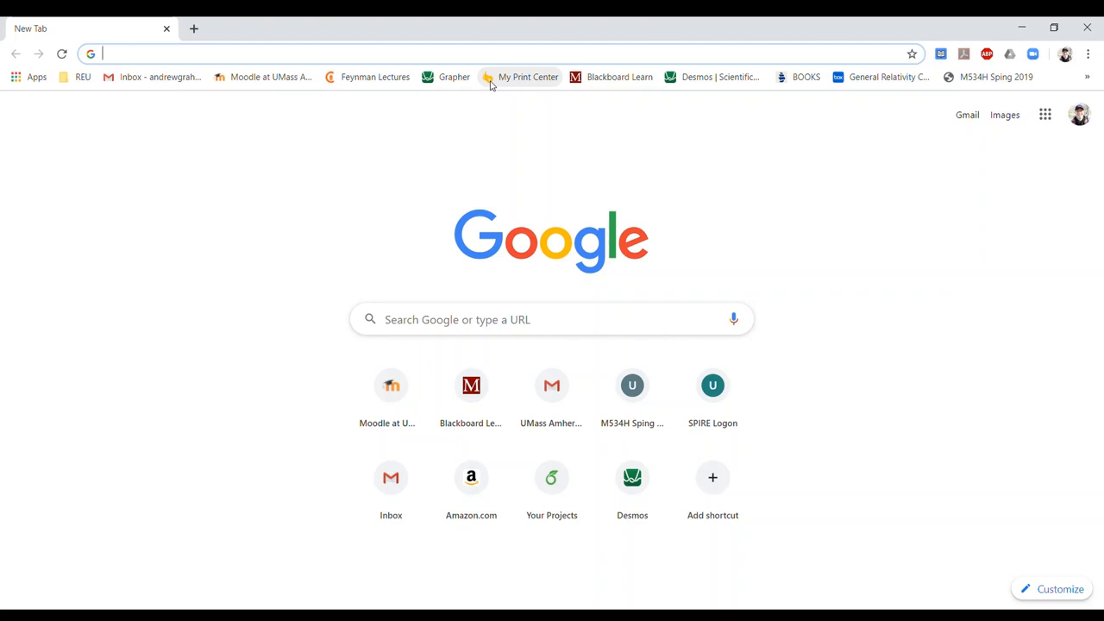
- Search Google for 'umass amherst zoom' and open the UMass Amherst IT Zoom page
type("umass amherst zoom")
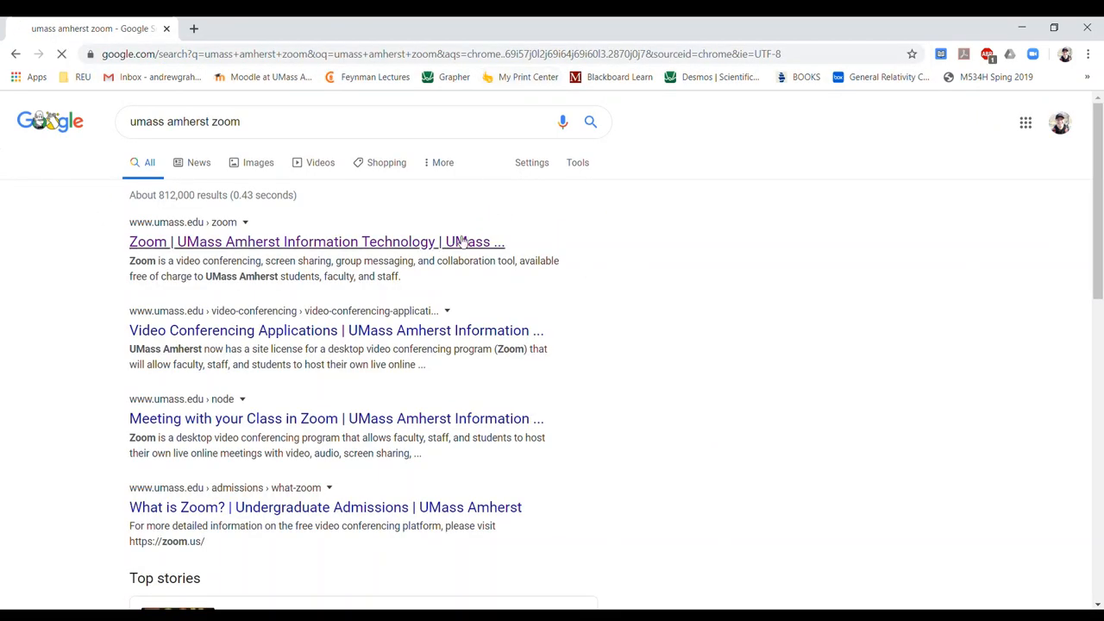
left_click(316, 241)
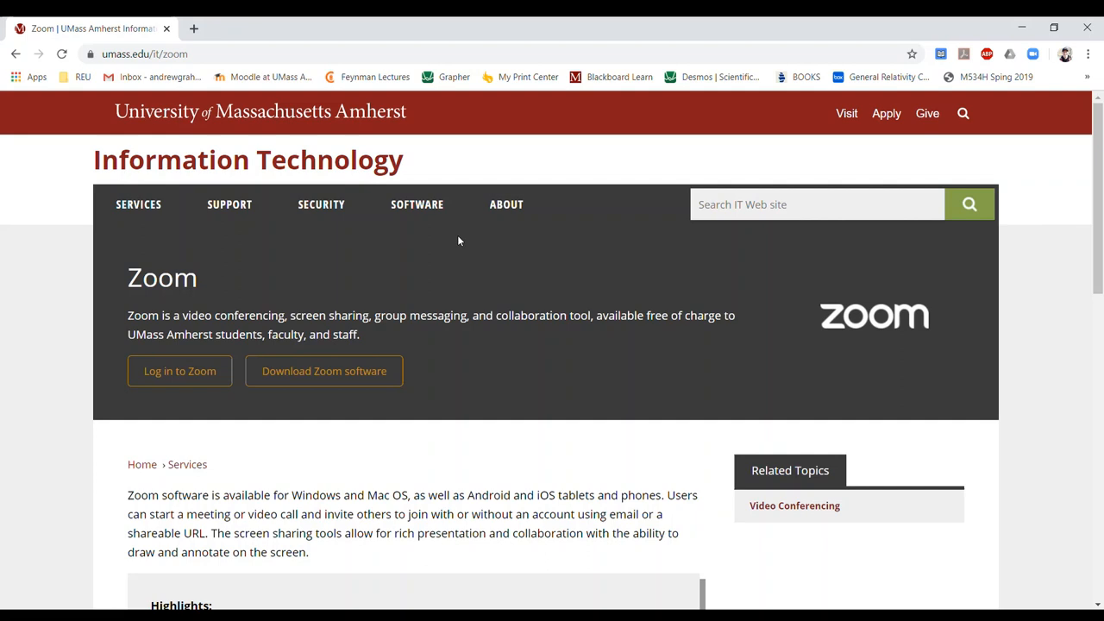
mouse_move(485, 336)
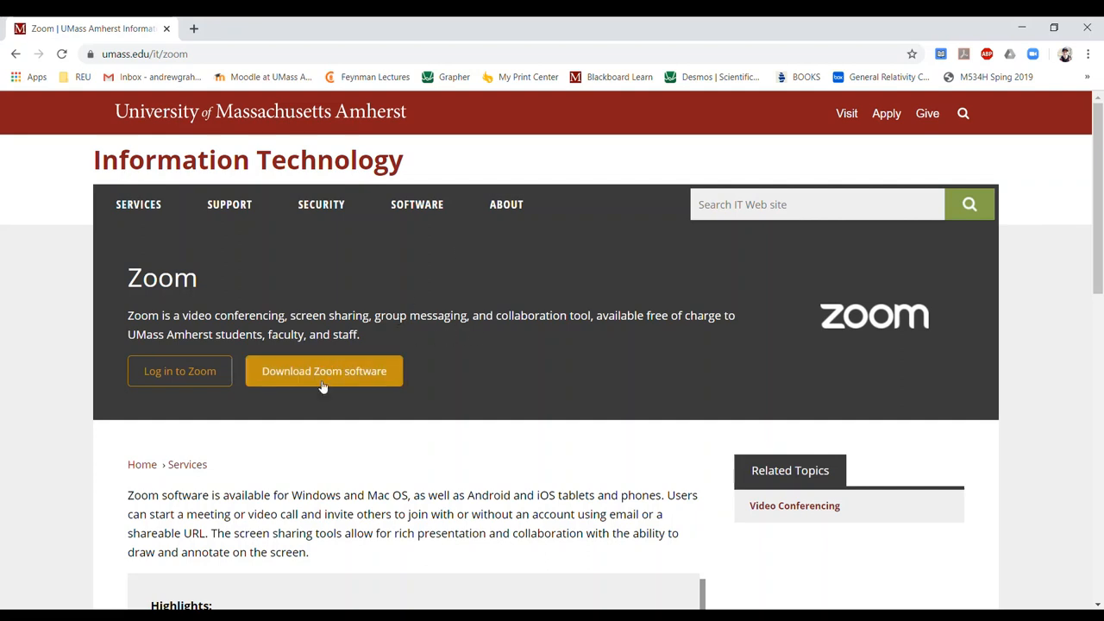
- Download the Zoom Client for Meetings installer from the Download Center and run it
left_click(324, 371)
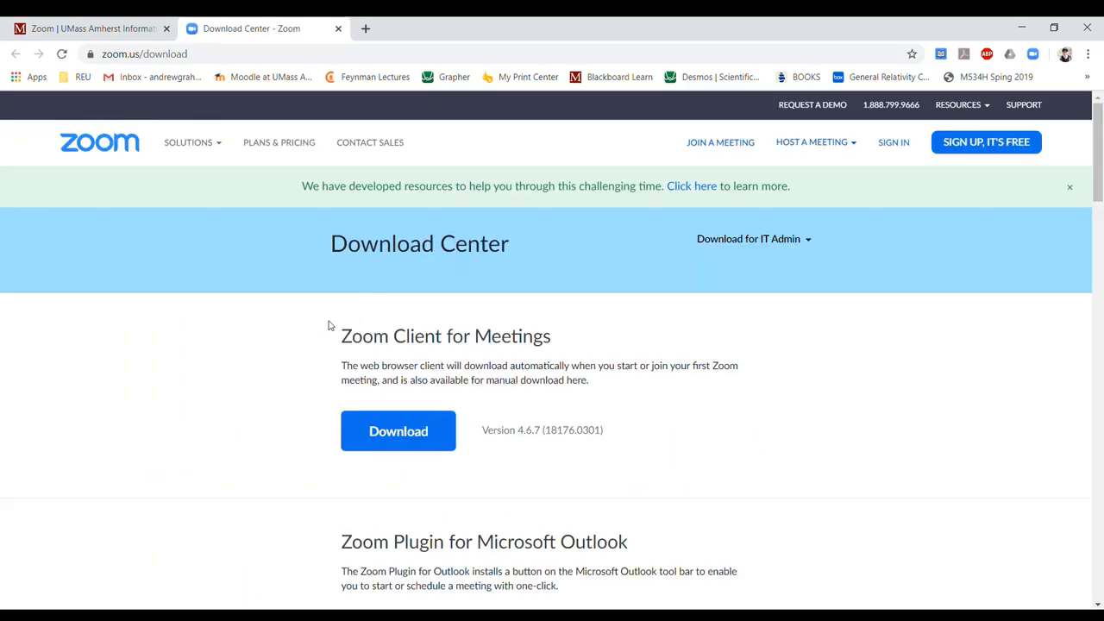
mouse_move(342, 344)
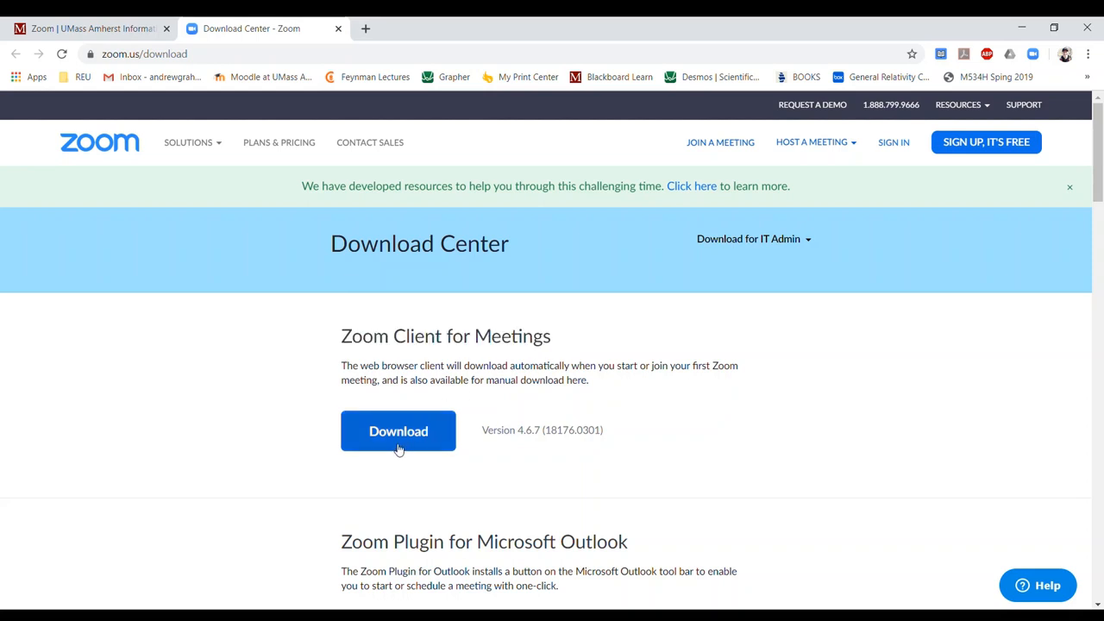
left_click(397, 430)
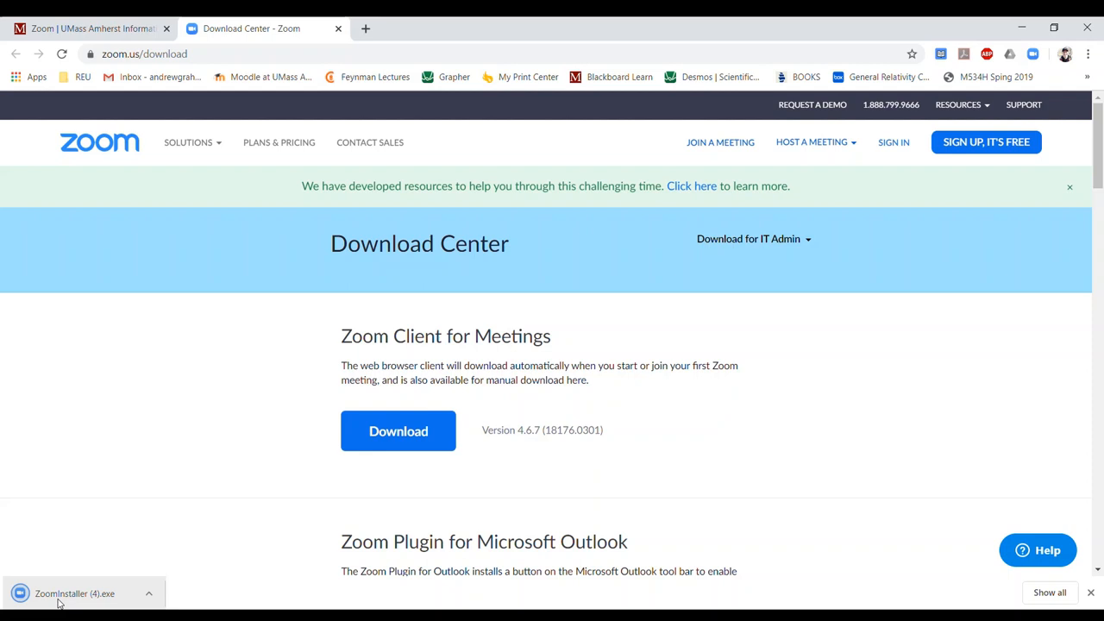
mouse_move(108, 598)
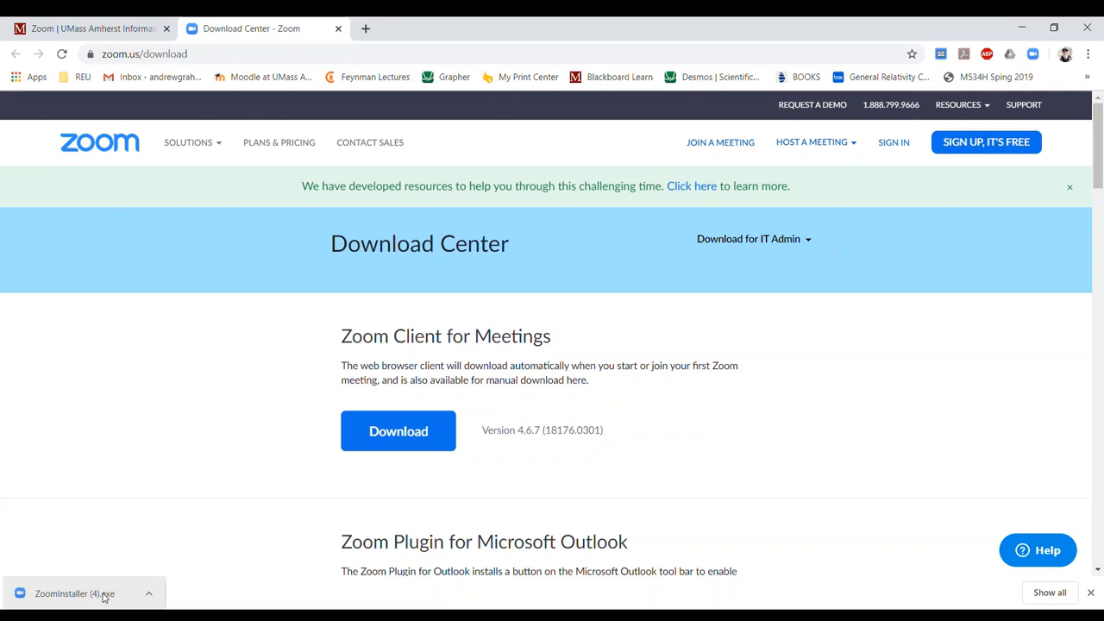
left_click(69, 594)
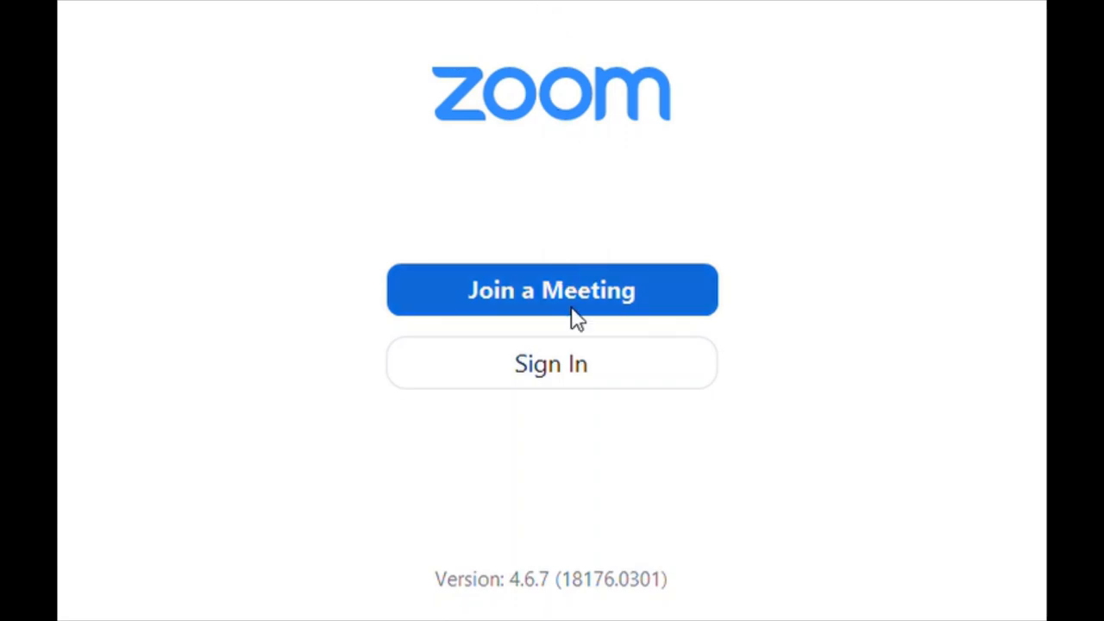
- Choose Sign In with SSO and enter the company domain 'umass-amherst'
left_click(551, 363)
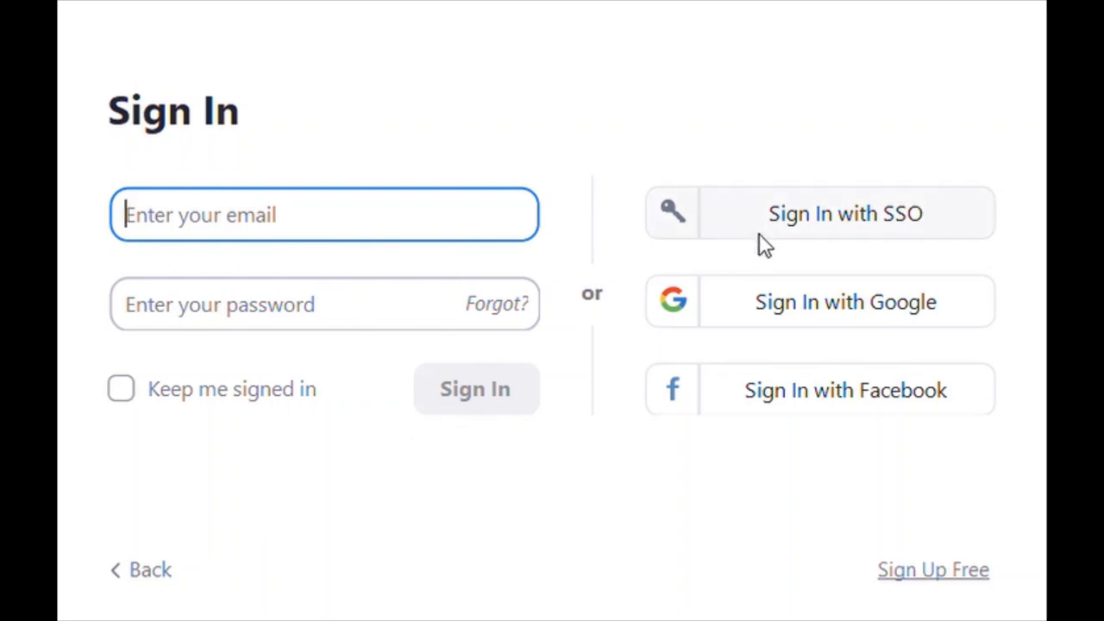
mouse_move(703, 224)
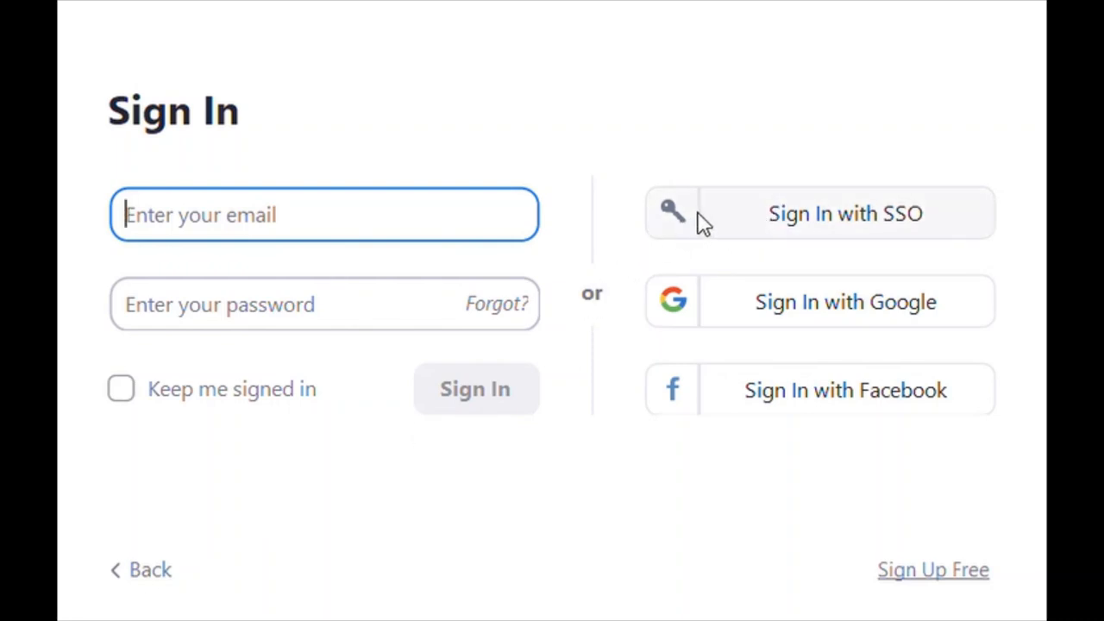
left_click(844, 213)
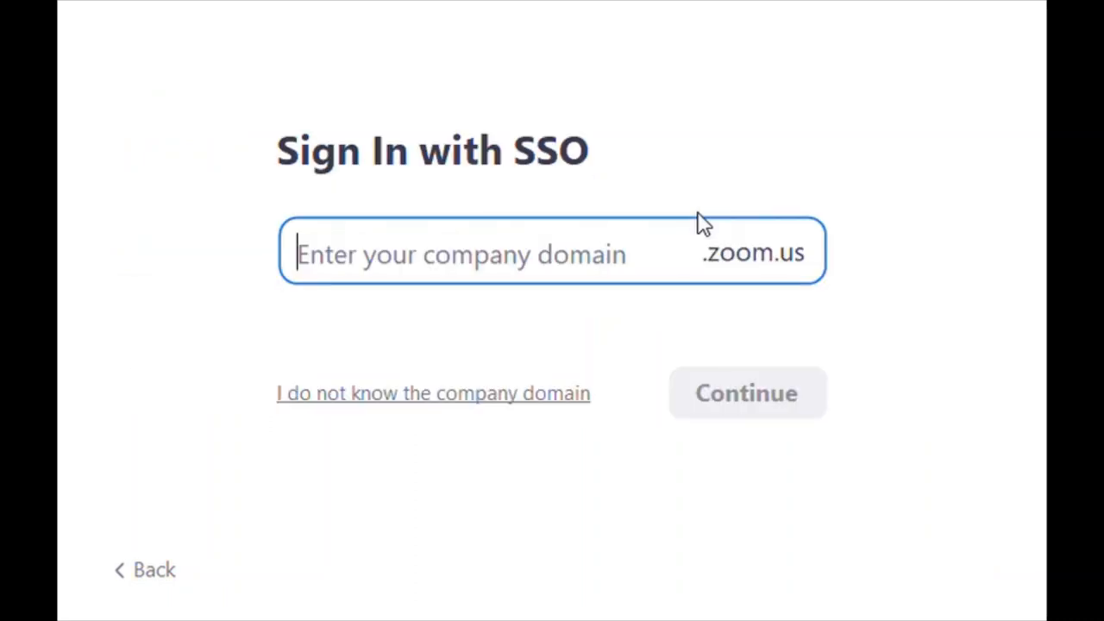
mouse_move(427, 293)
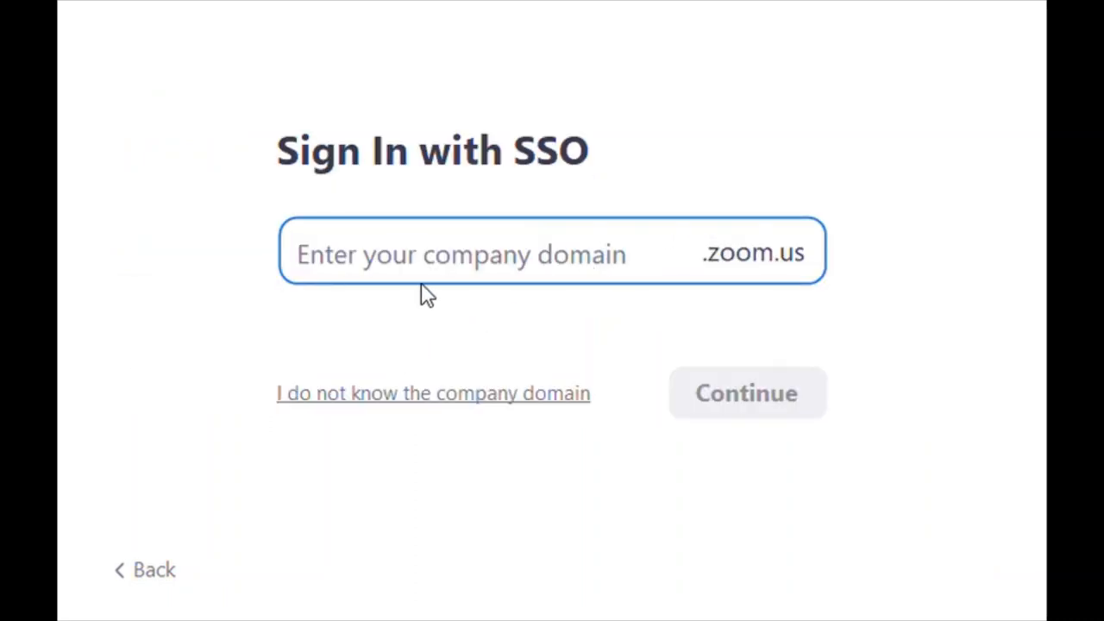
left_click(448, 253)
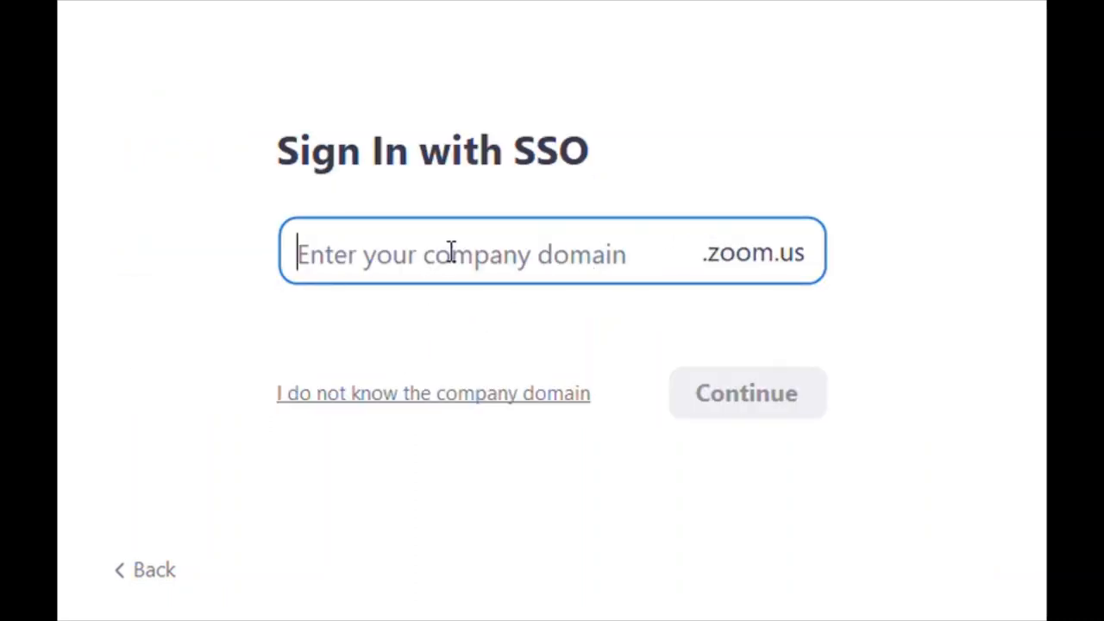
type("uma")
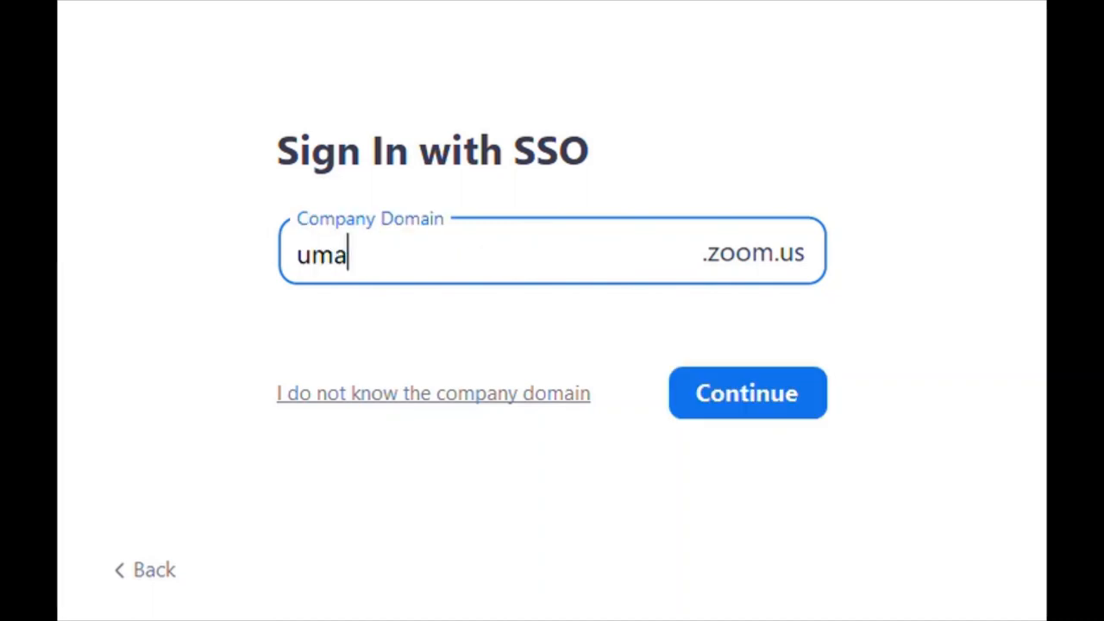
type("ss-amh")
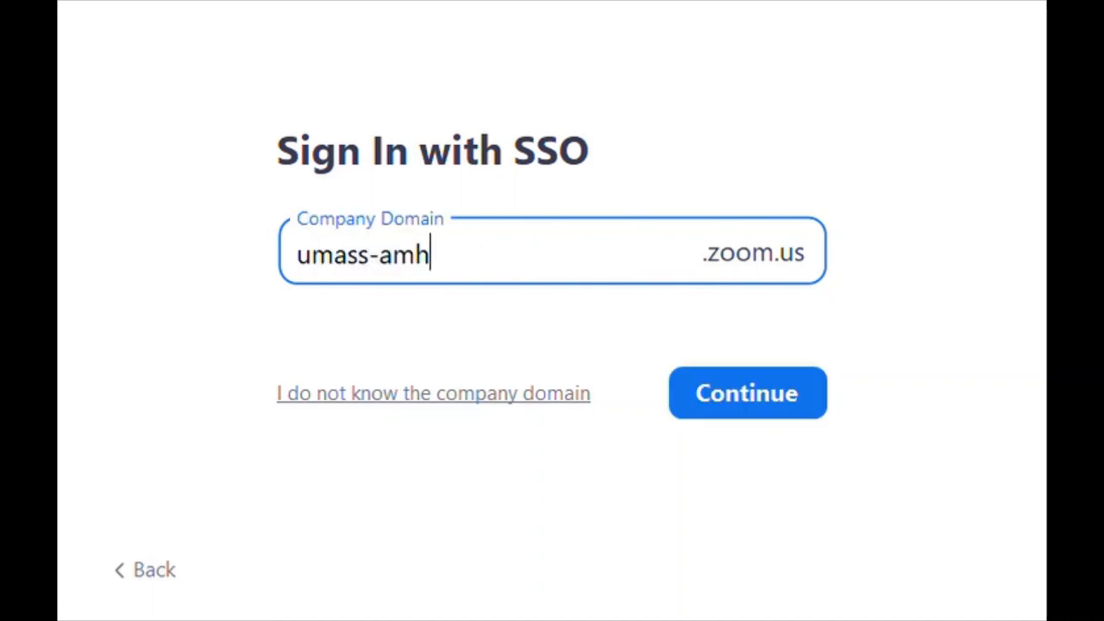
type("erst")
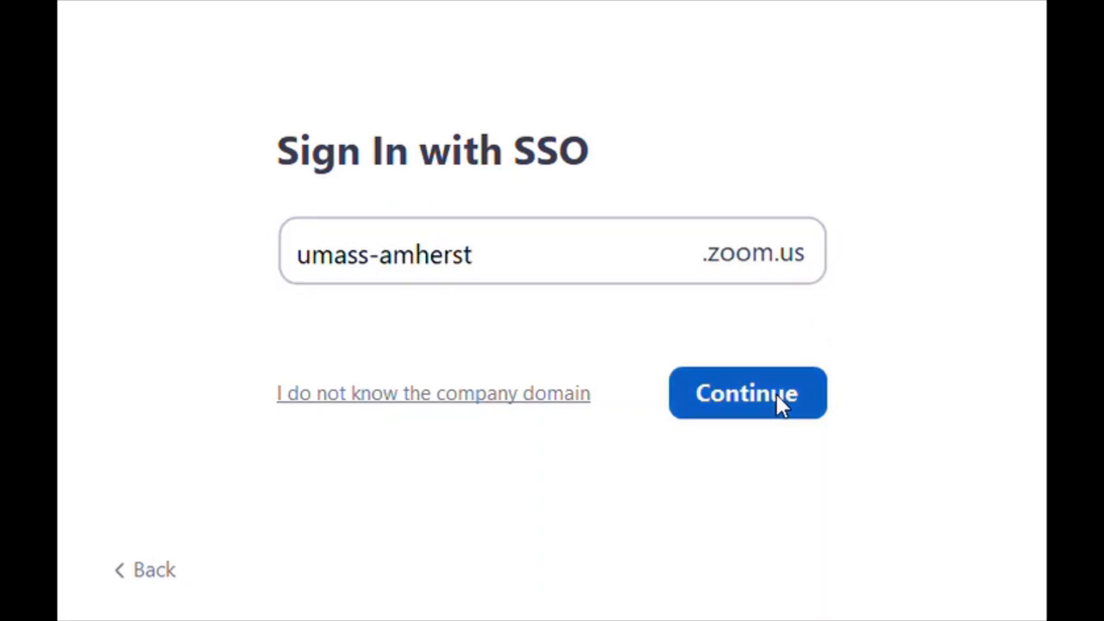
- Continue to UMass Web Login, submit NetID credentials, and allow the browser to open Zoom
left_click(747, 392)
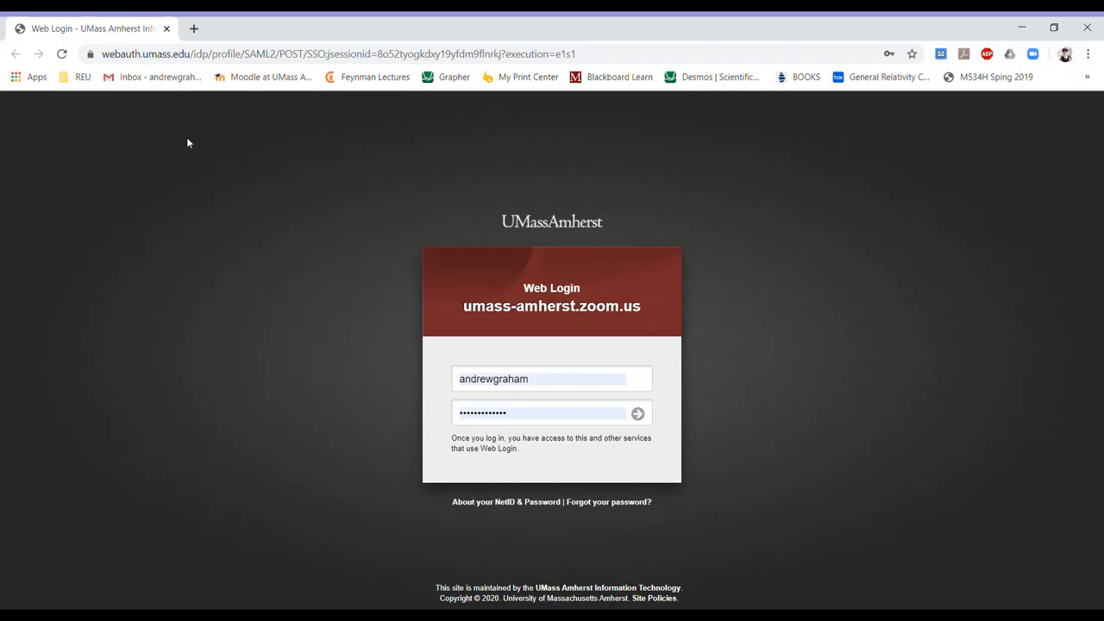
mouse_move(205, 319)
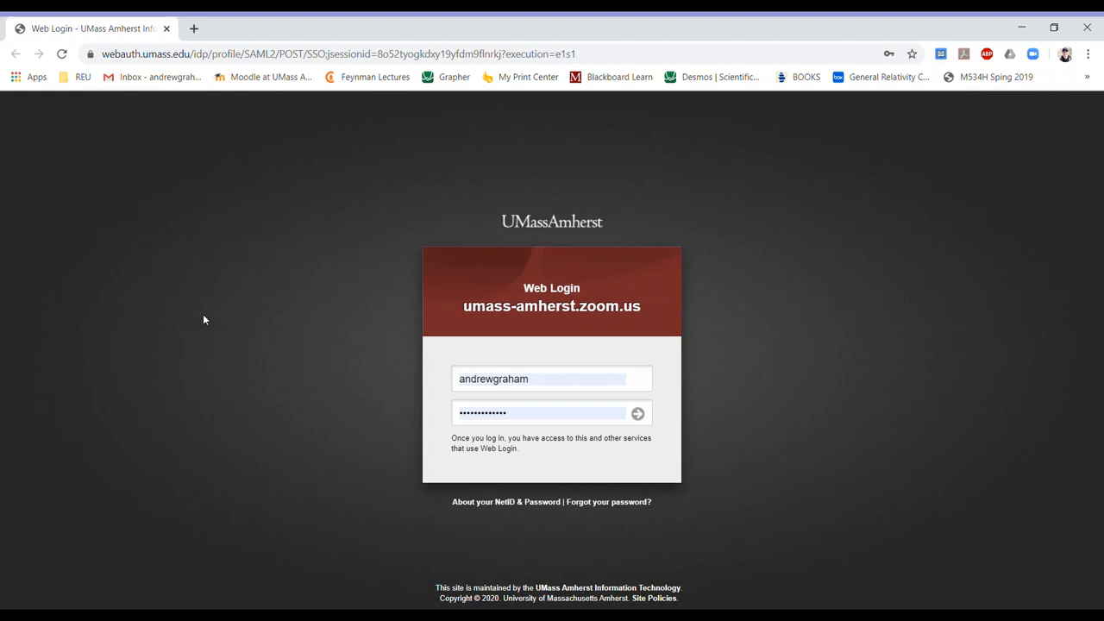
mouse_move(542, 286)
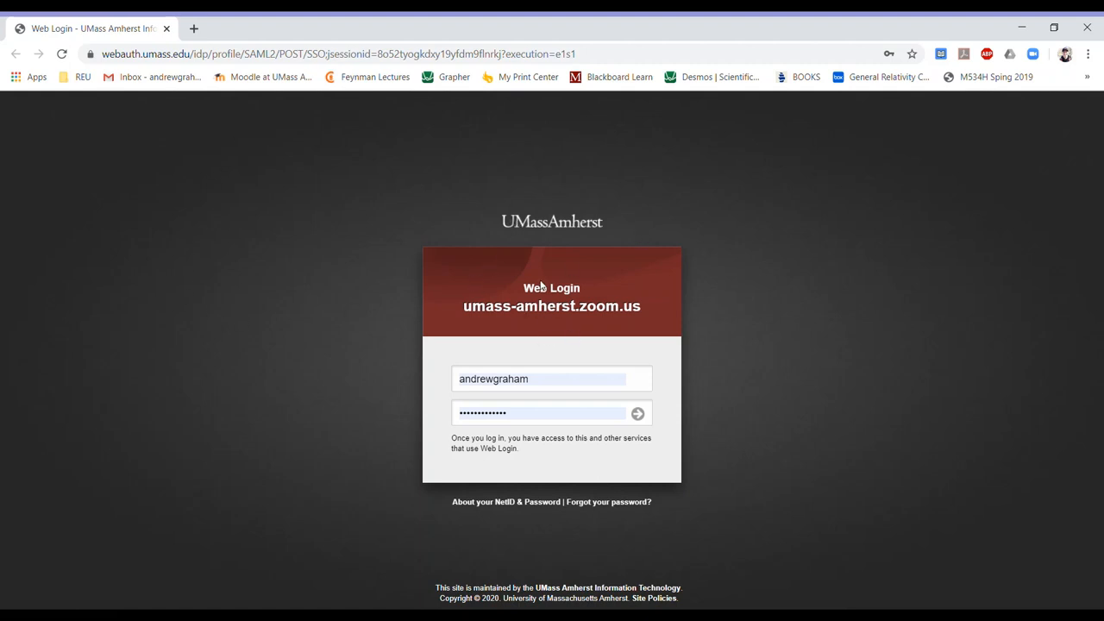
mouse_move(597, 297)
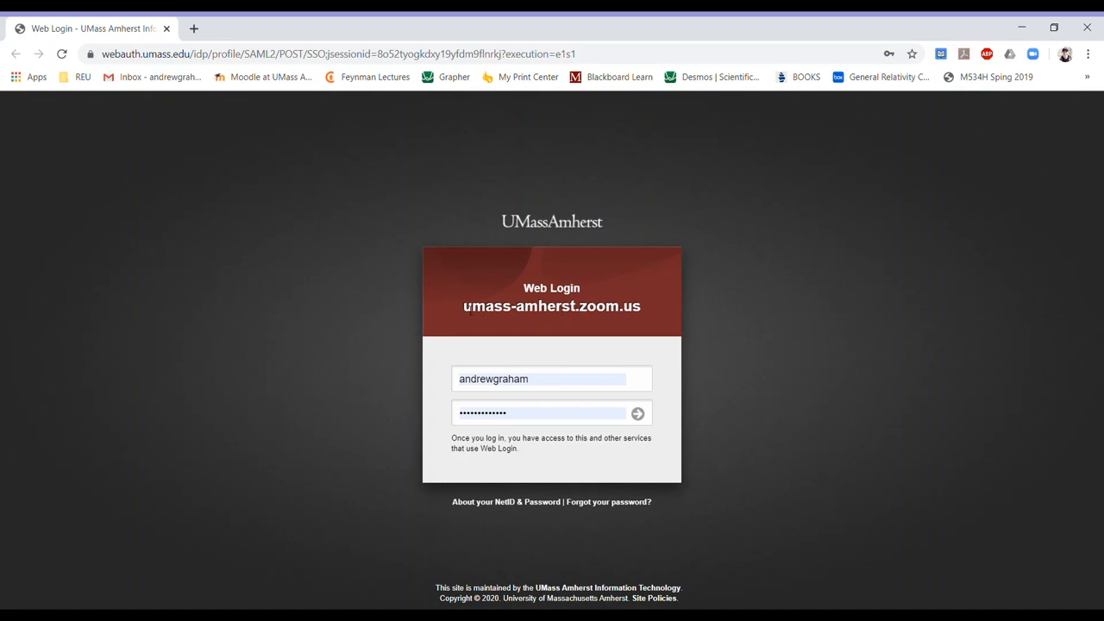
double_click(551, 306)
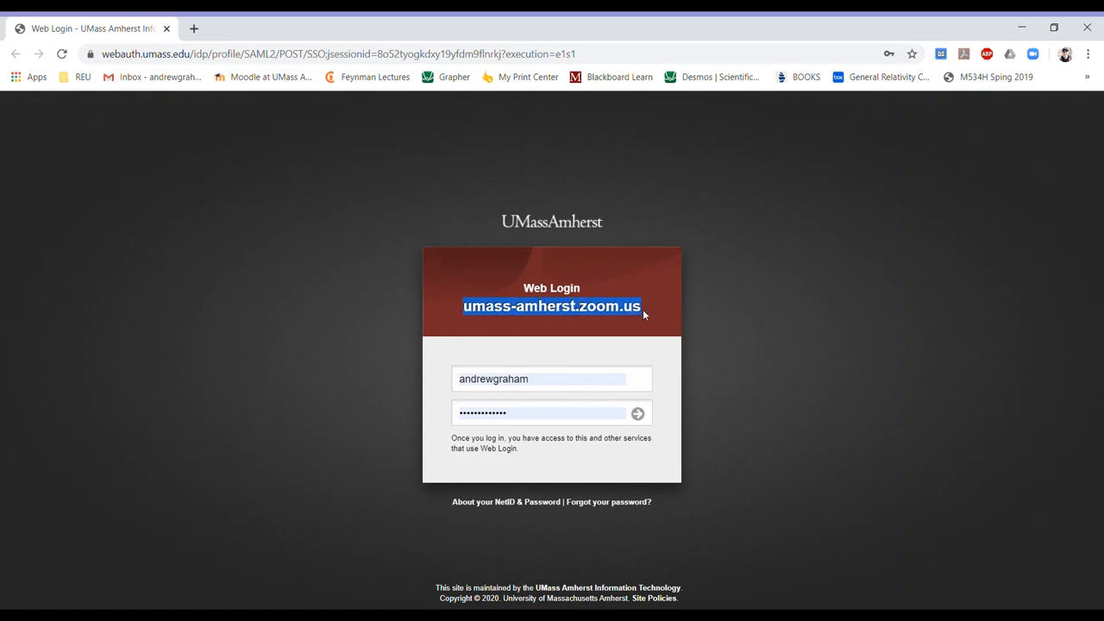
left_click(637, 413)
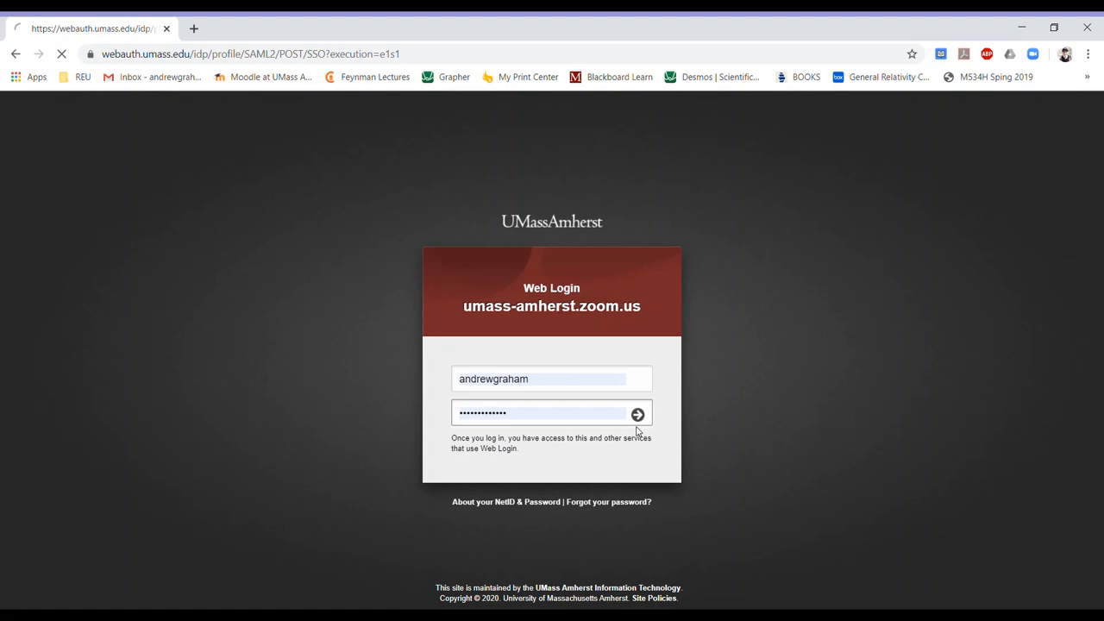
left_click(638, 414)
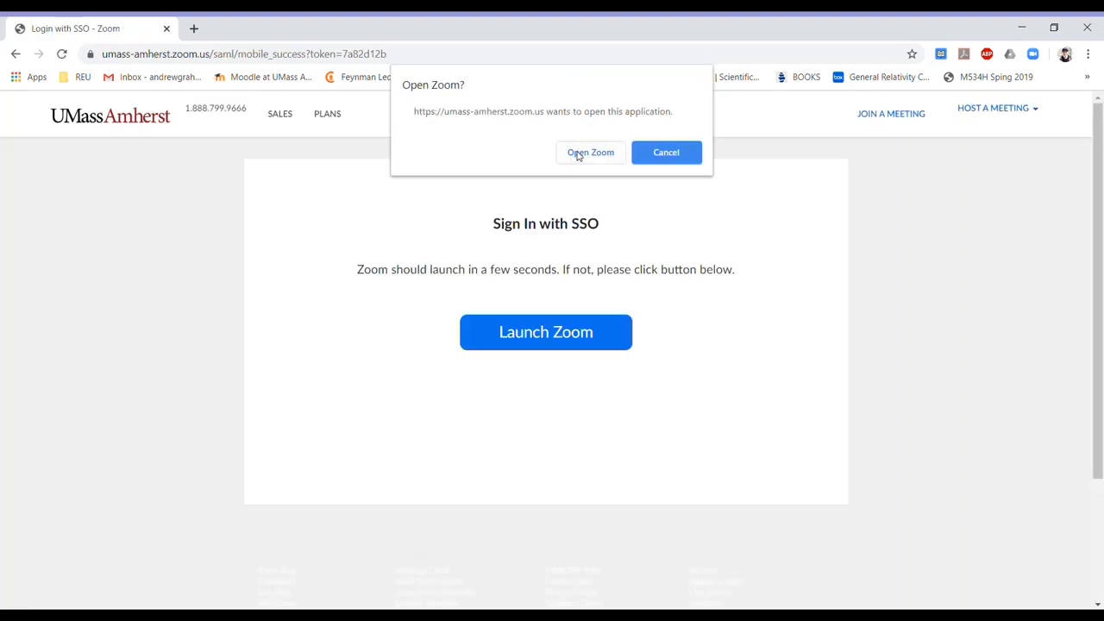
left_click(590, 152)
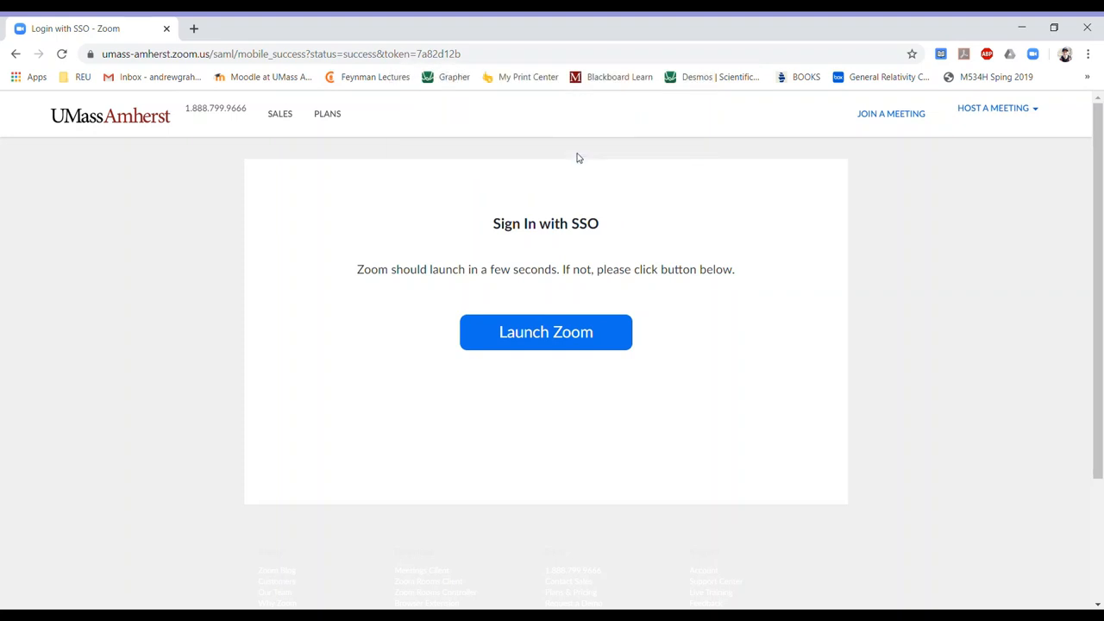
mouse_move(261, 173)
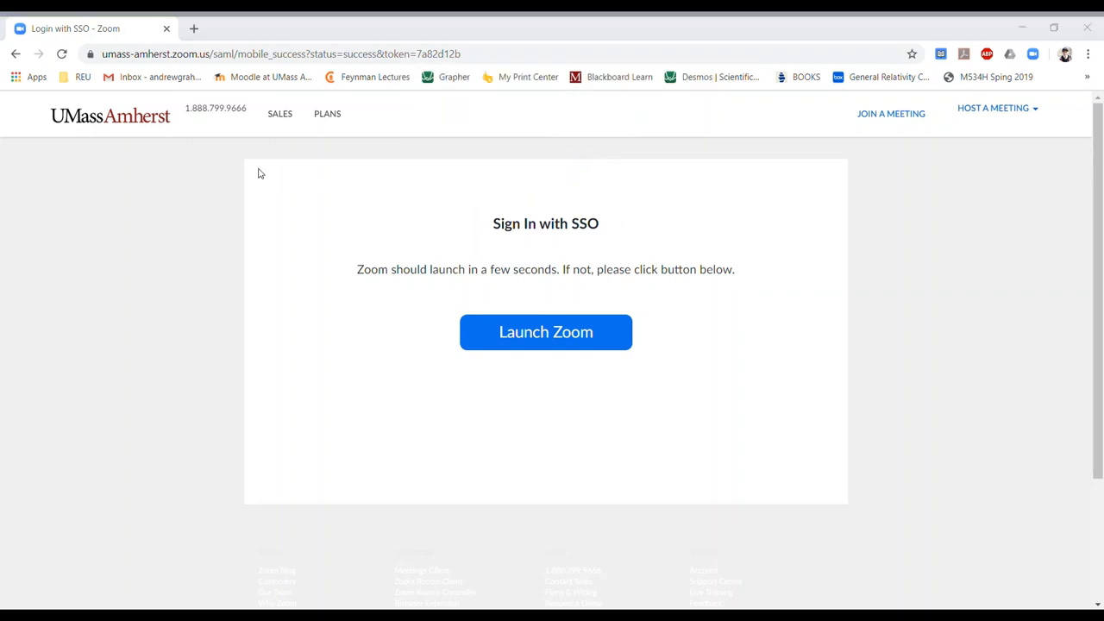
left_click(545, 333)
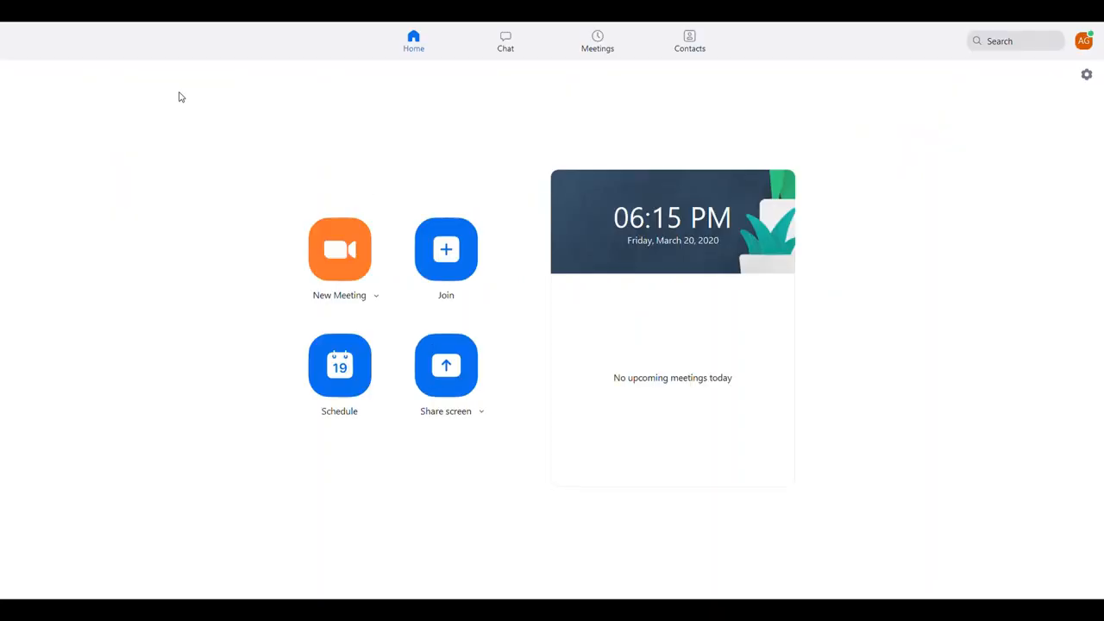
mouse_move(553, 212)
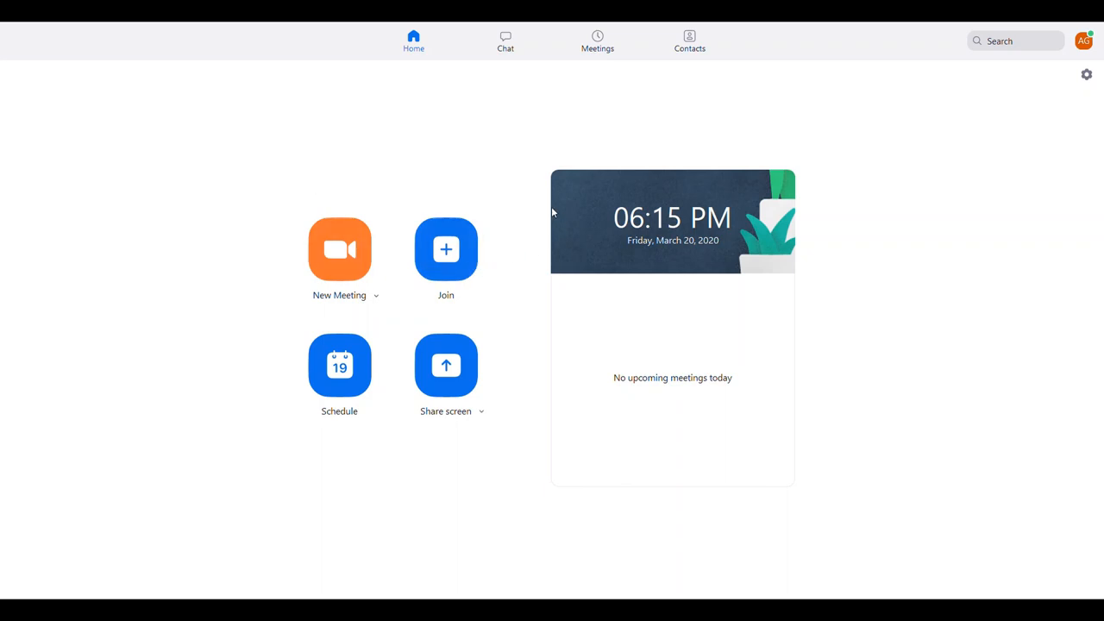
mouse_move(376, 295)
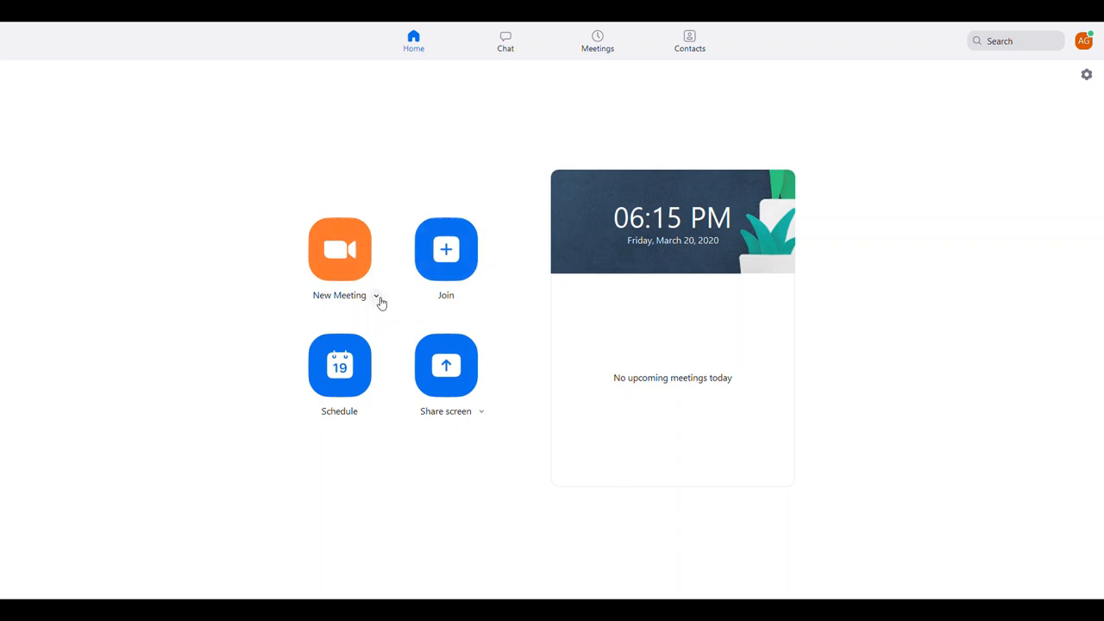
mouse_move(444, 145)
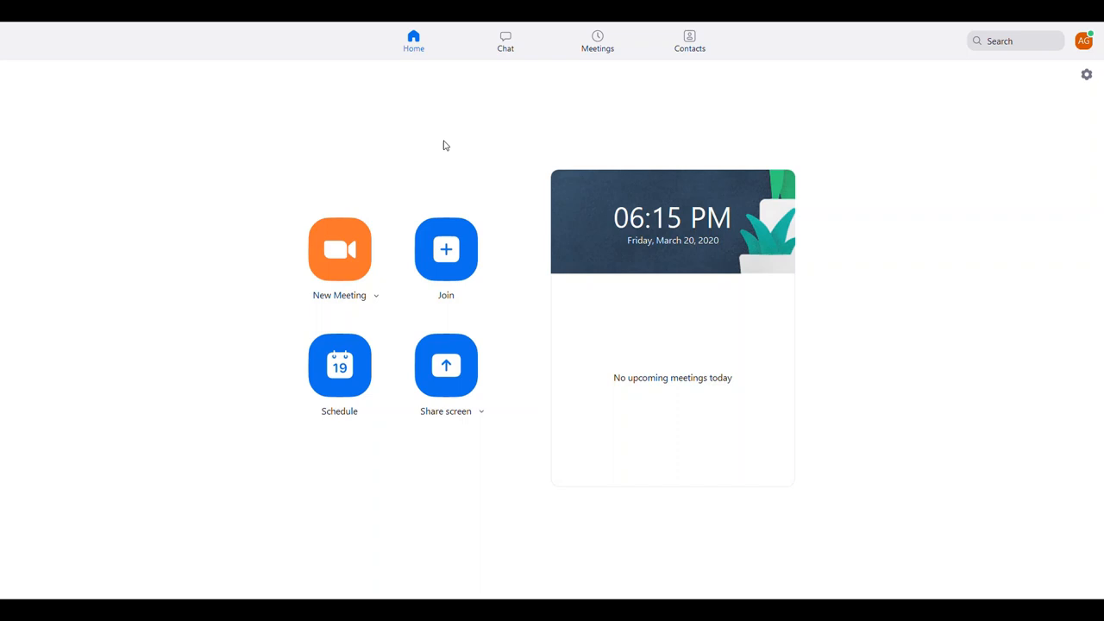
mouse_move(455, 147)
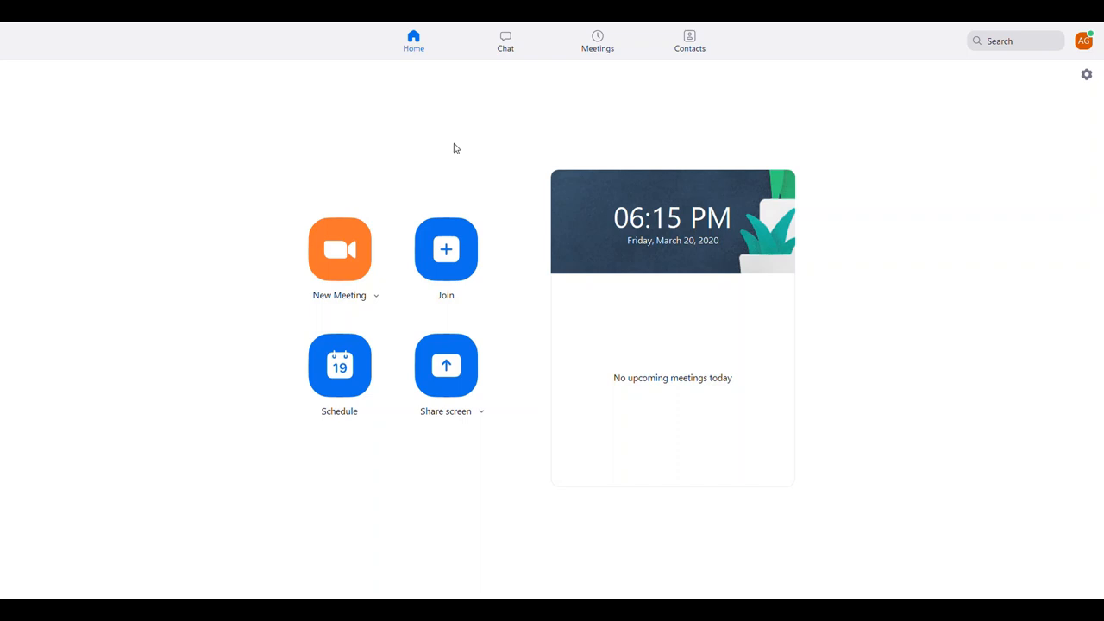
mouse_move(621, 134)
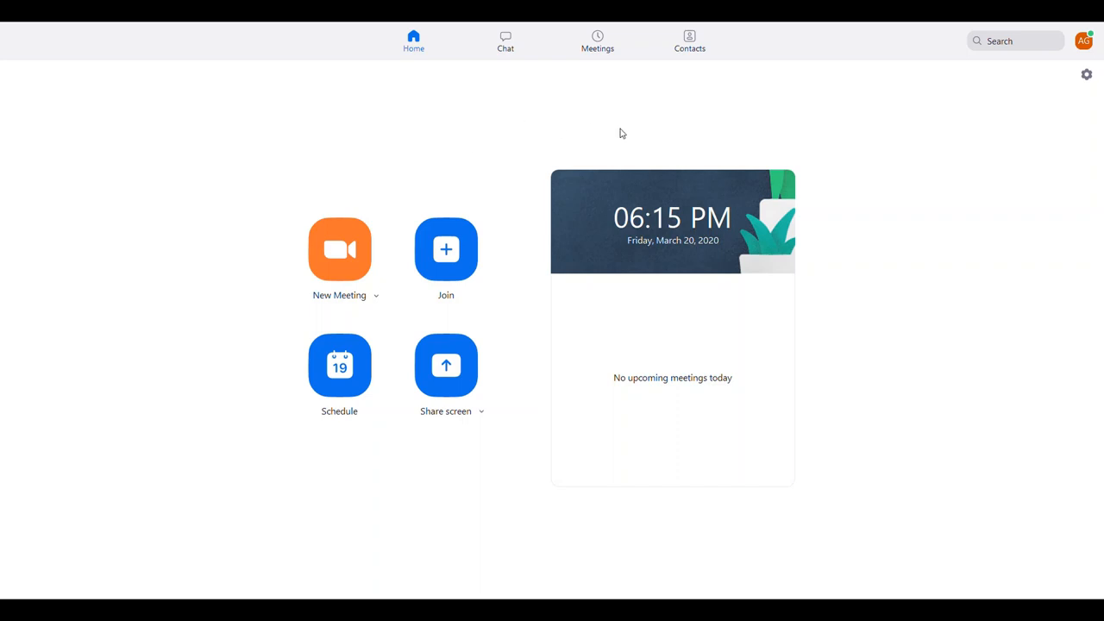
mouse_move(552, 114)
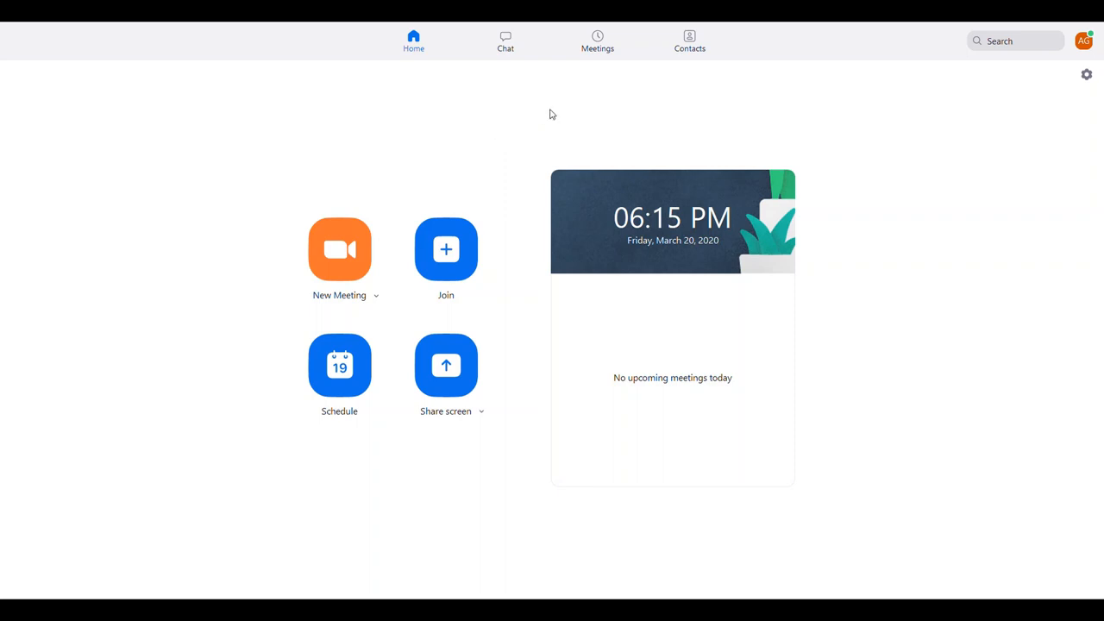
mouse_move(533, 170)
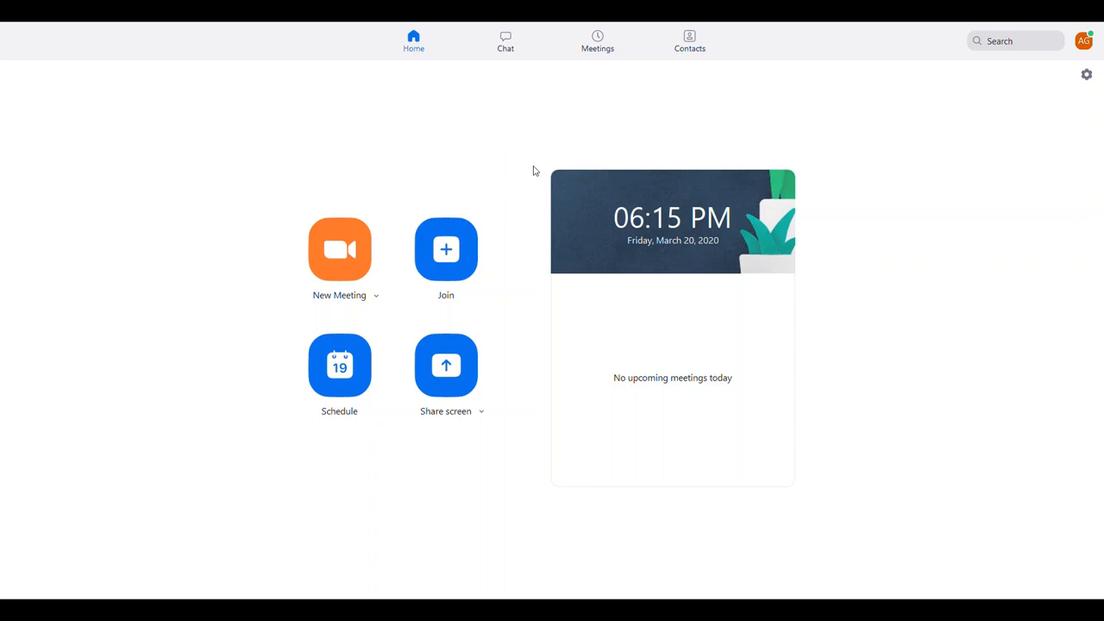
mouse_move(374, 313)
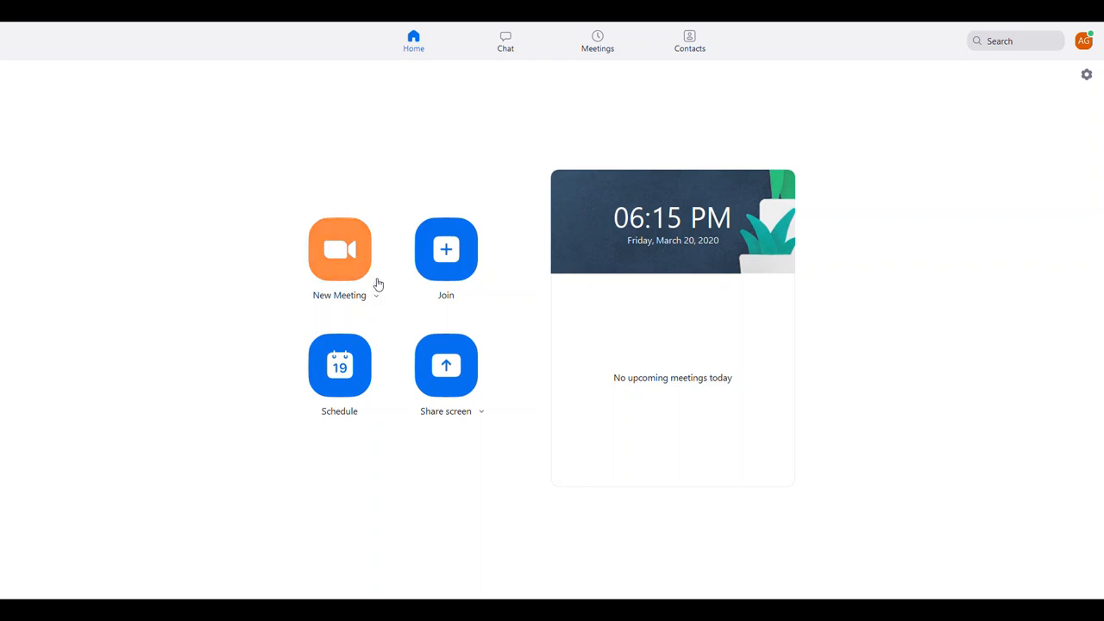
mouse_move(446, 250)
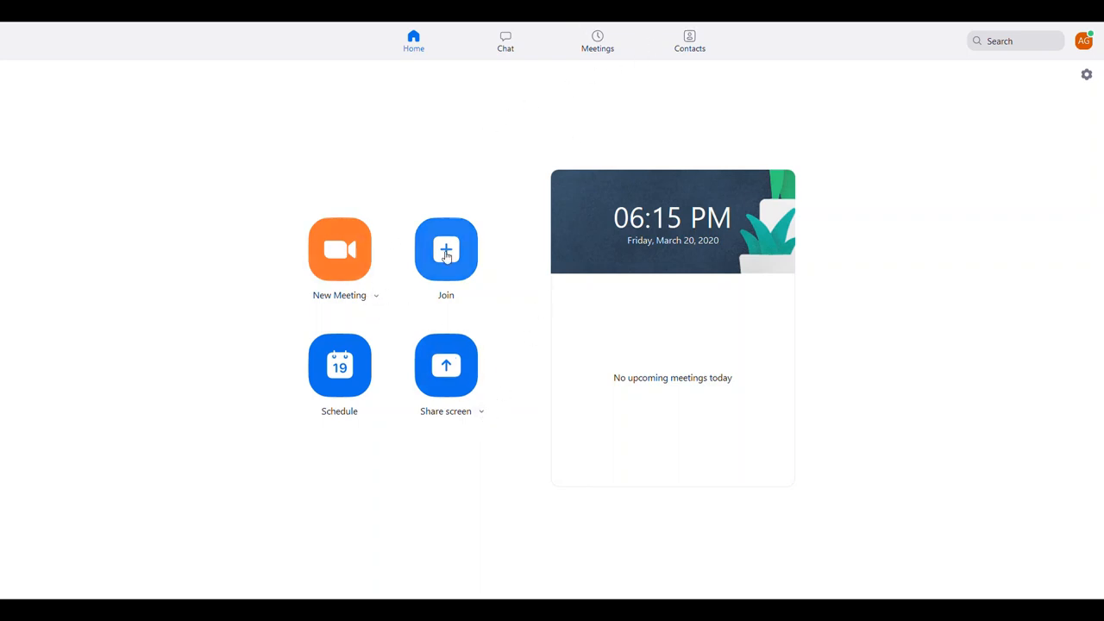
left_click(597, 41)
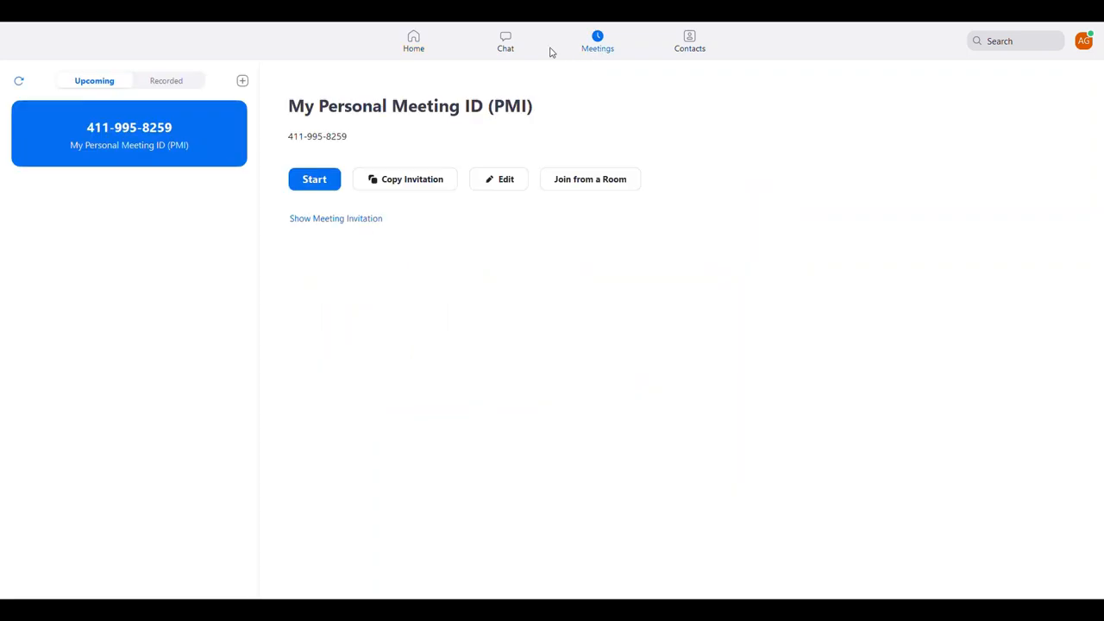
left_click(413, 40)
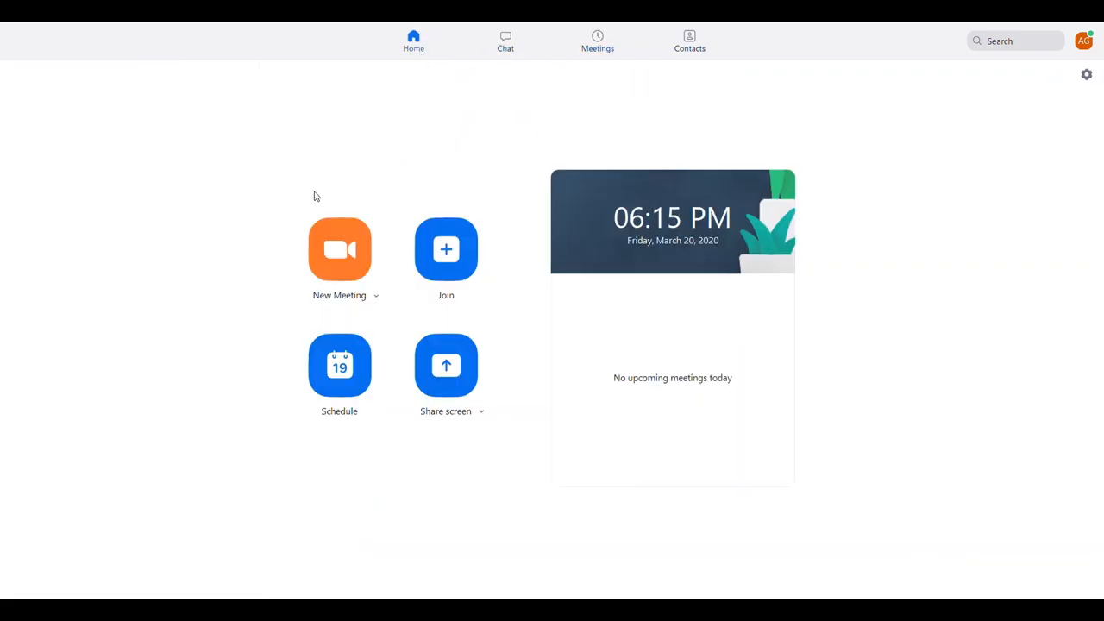
mouse_move(1022, 125)
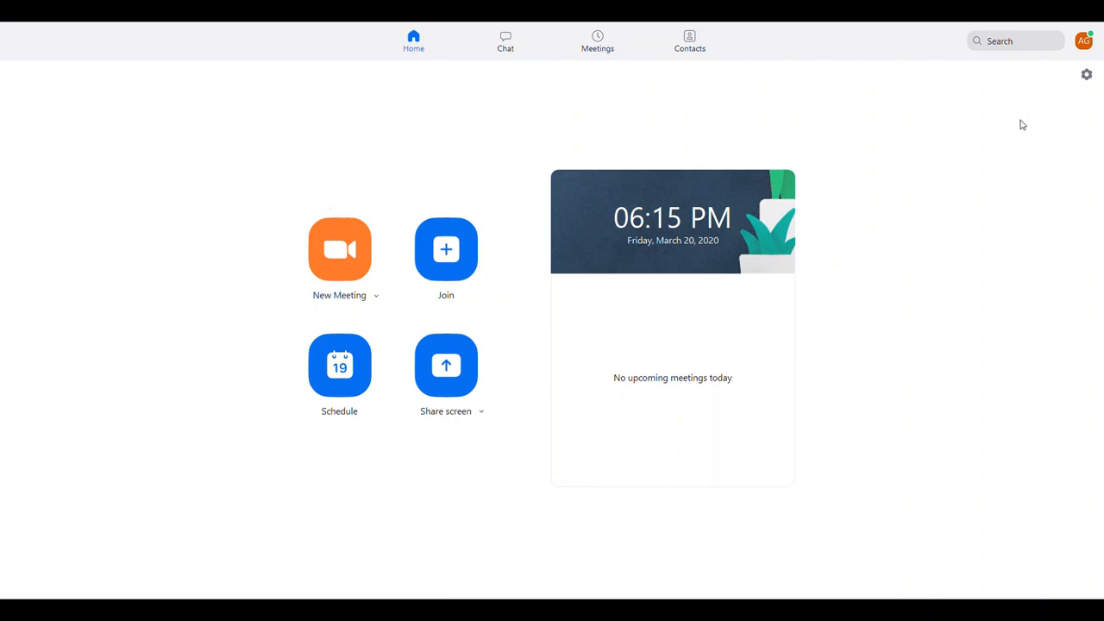